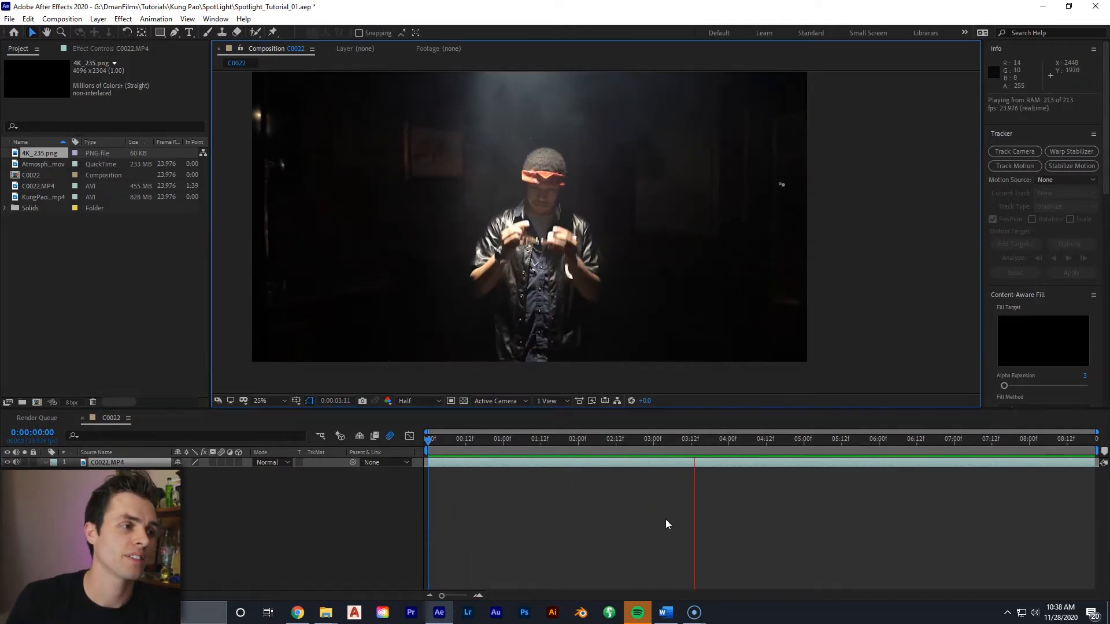
Stop preview playback and return the playhead to the start of the C0022 clip
click(700, 439)
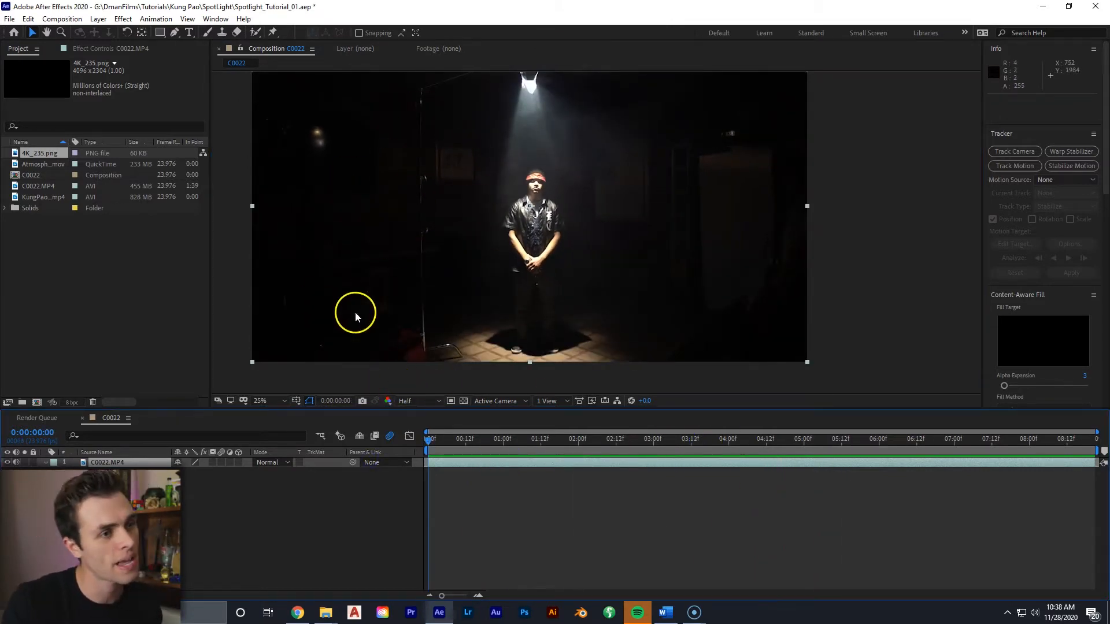
mouse_move(417, 222)
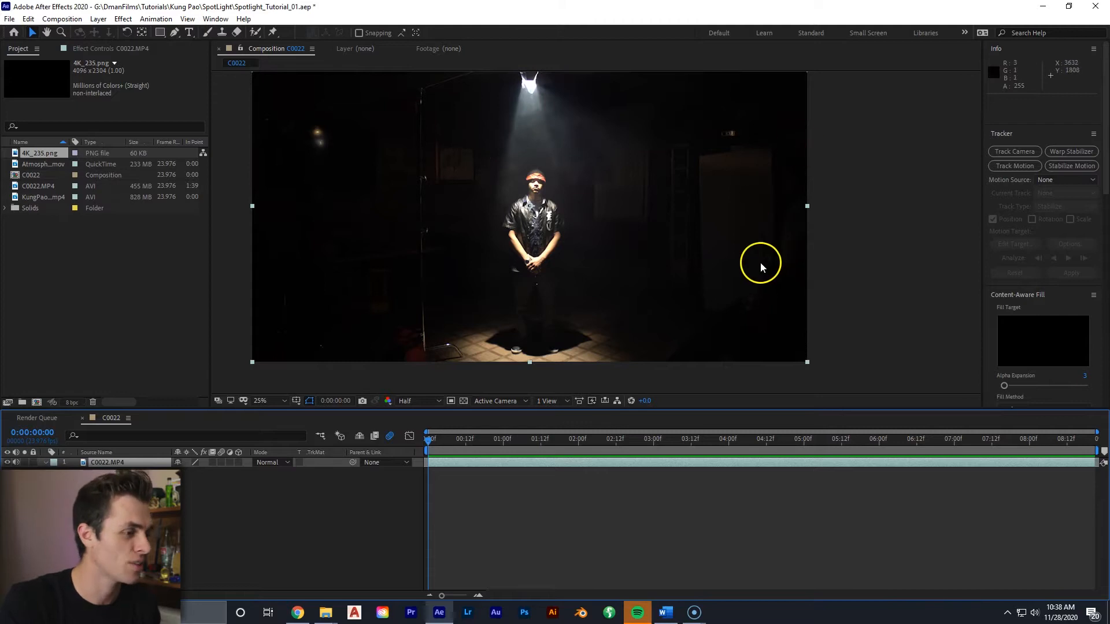
click(463, 439)
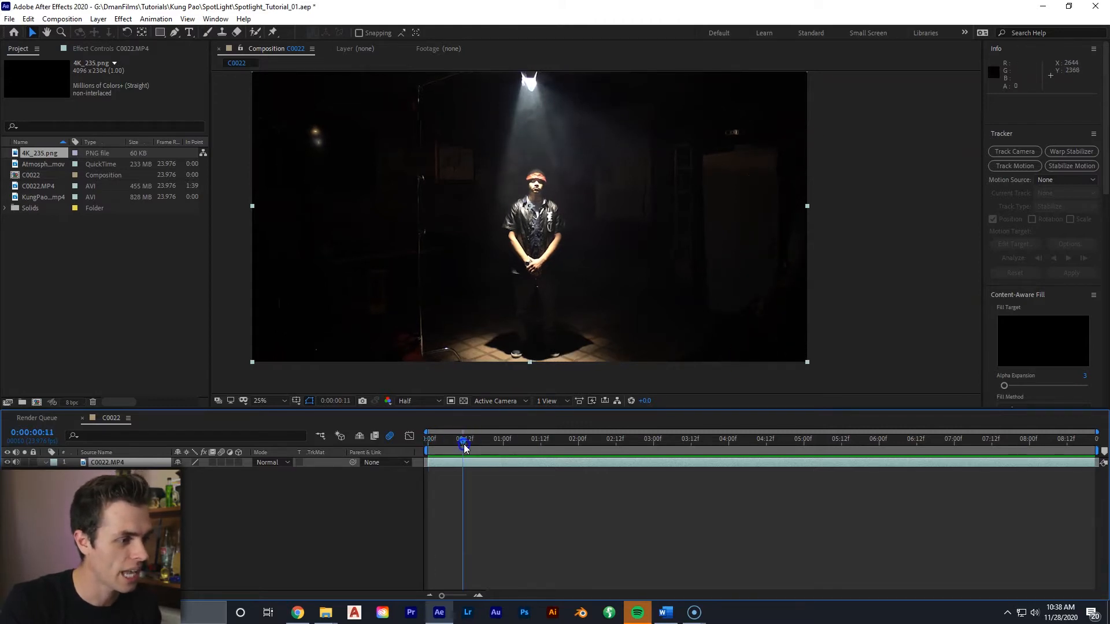
drag(463, 438, 506, 438)
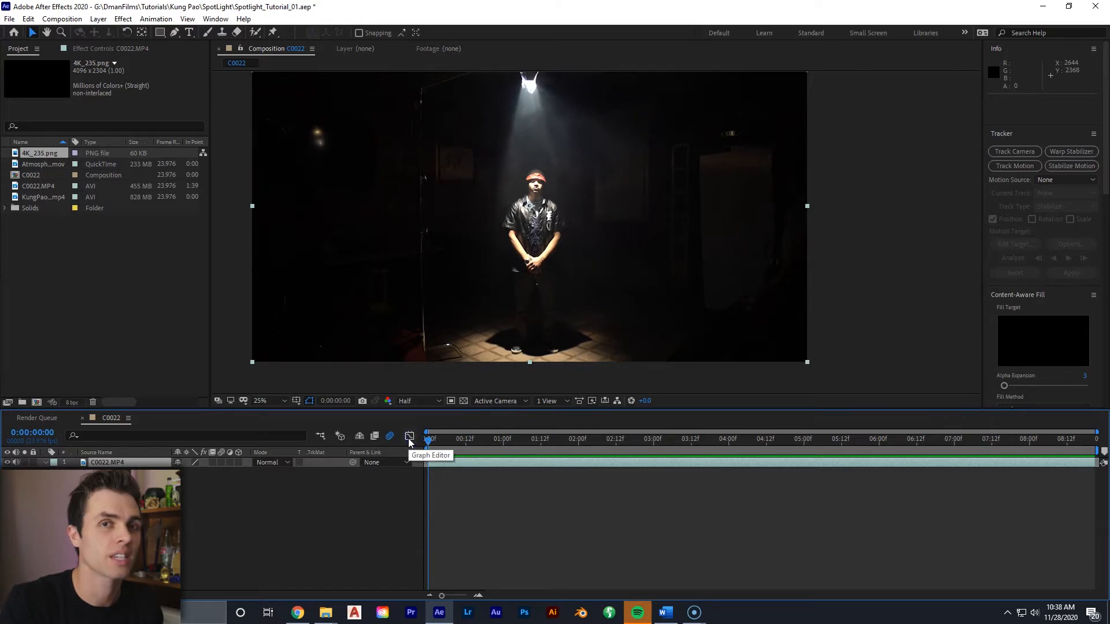
click(459, 438)
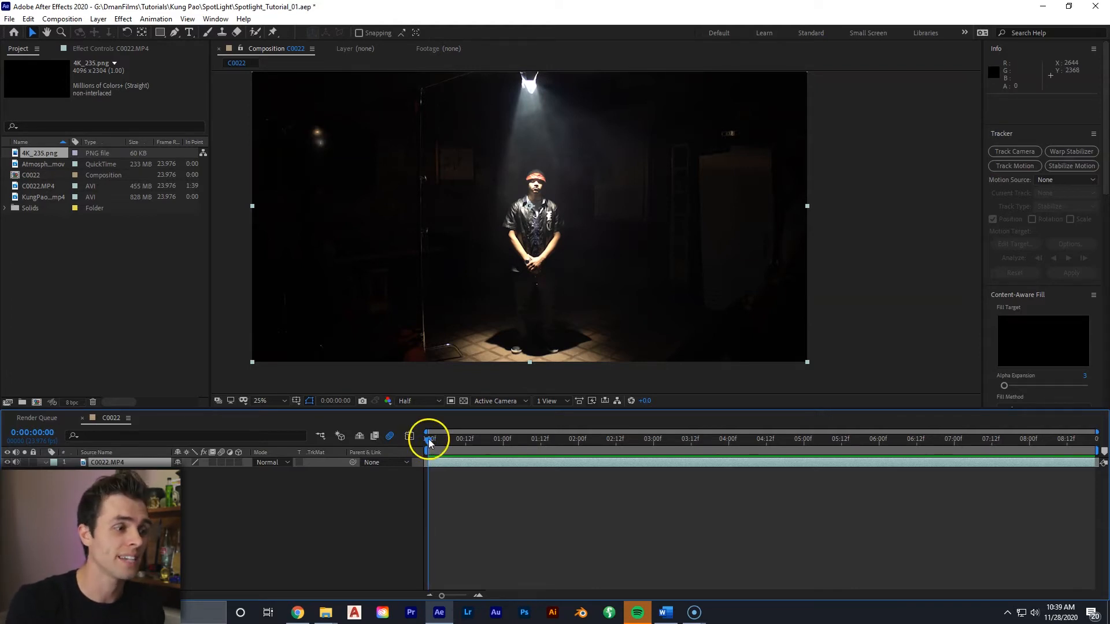
mouse_move(430, 439)
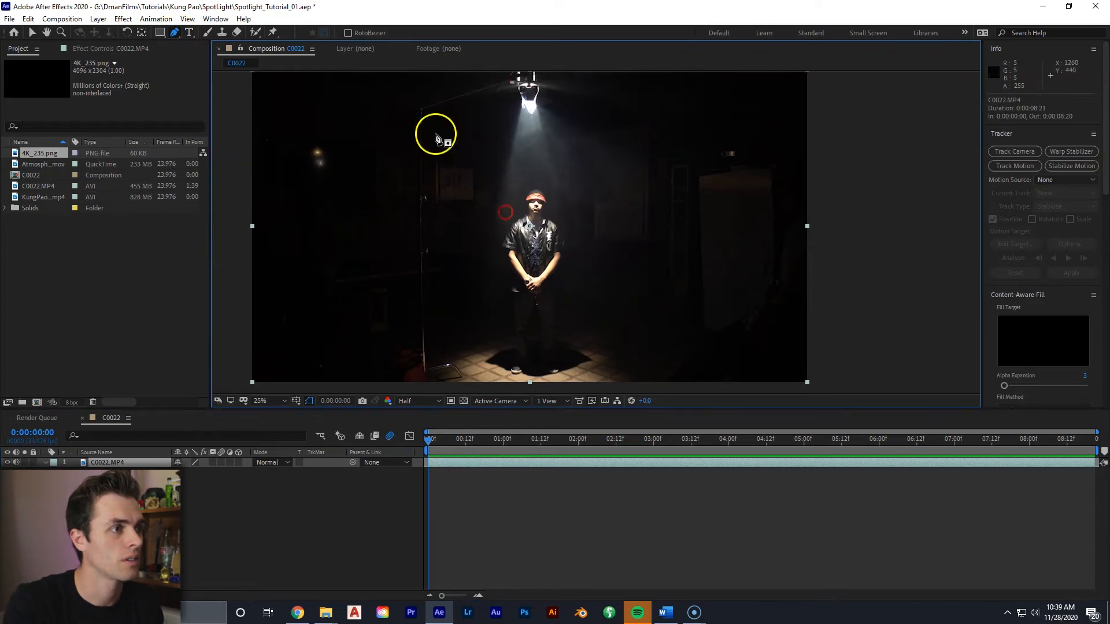
Place the first mask point at the lamp to start the spotlight cone path
click(260, 401)
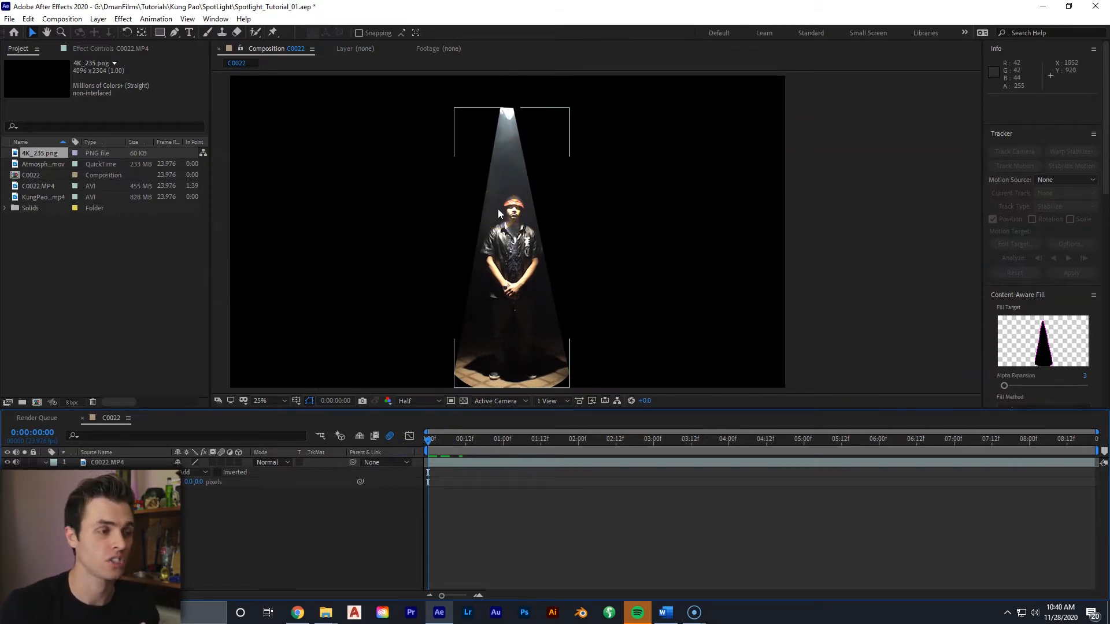
Reveal Mask 1 on the clip layer to adjust its feather and path settings
click(454, 463)
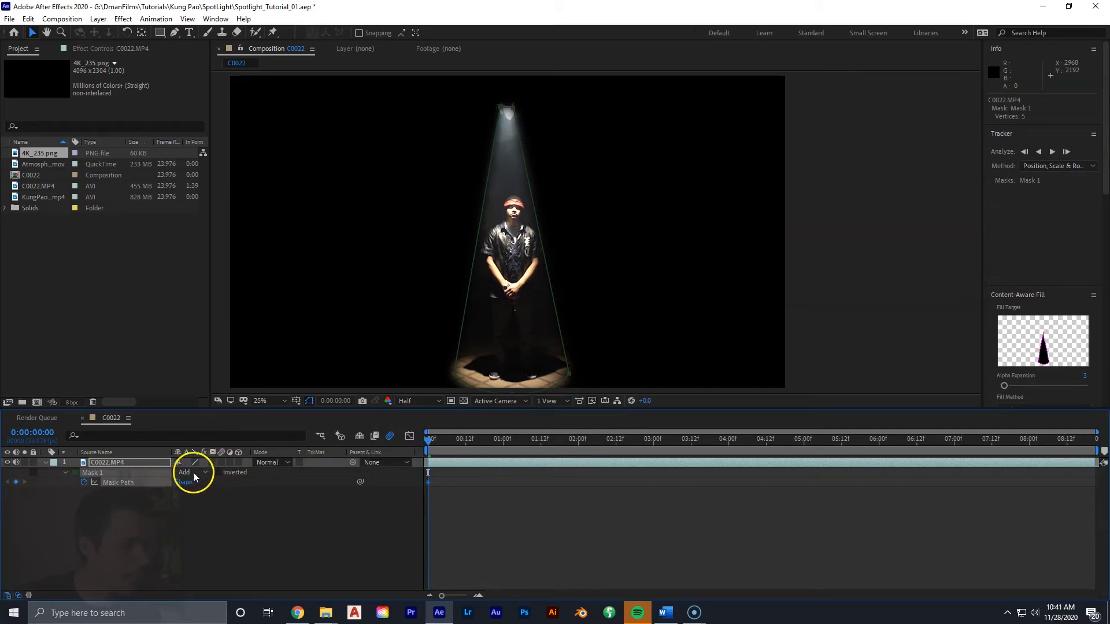
Record a starting Mask Path keyframe and stretch the bottom corner to follow the actor
click(190, 472)
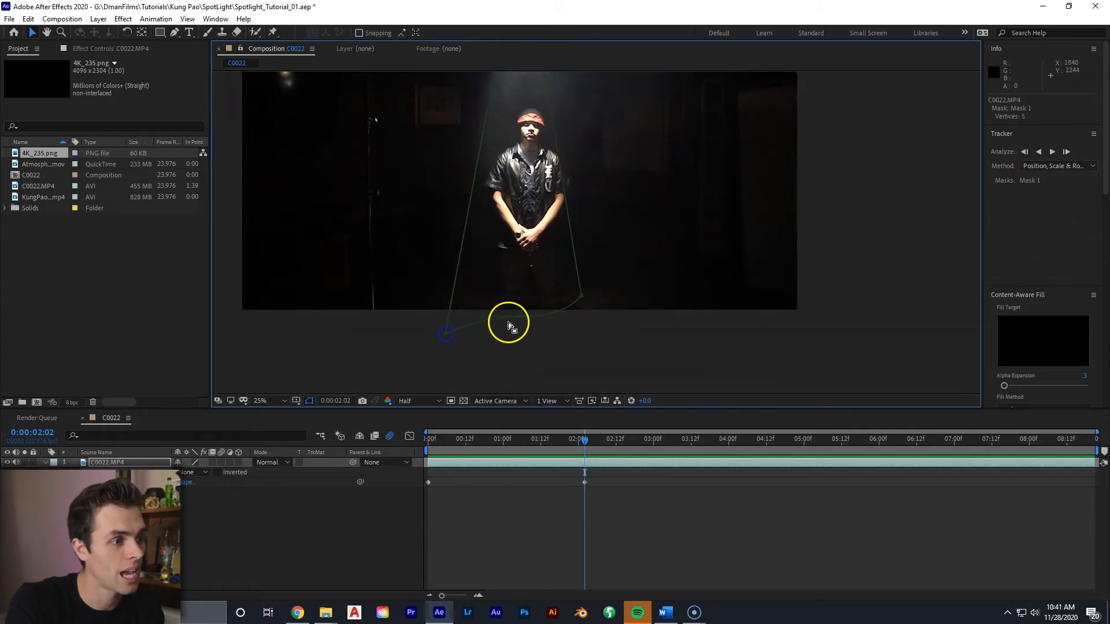
drag(507, 325, 580, 298)
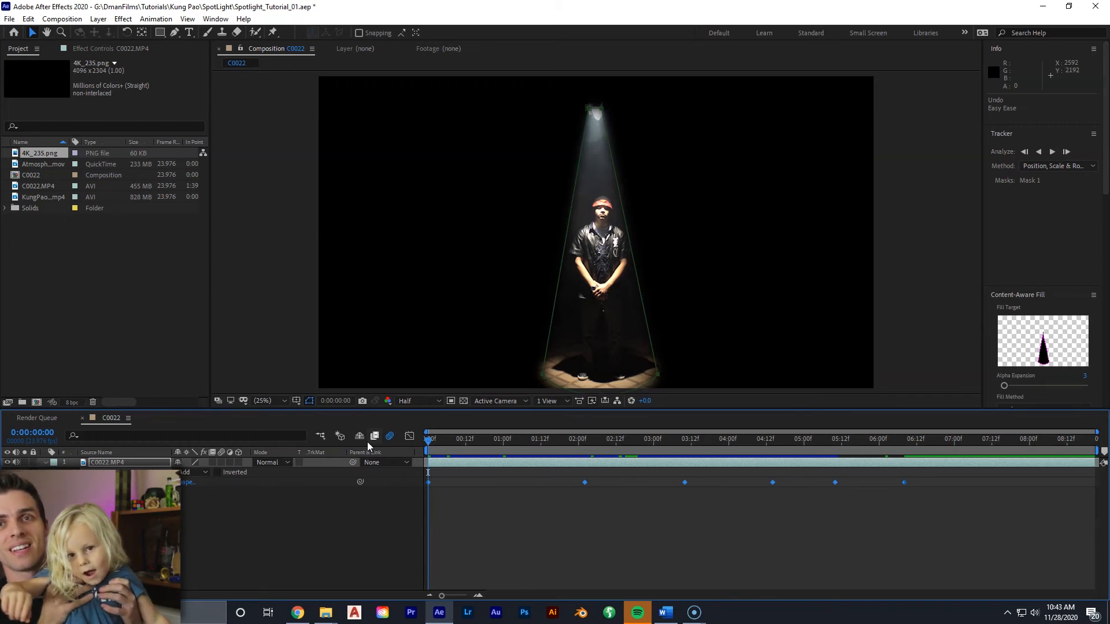
click(593, 440)
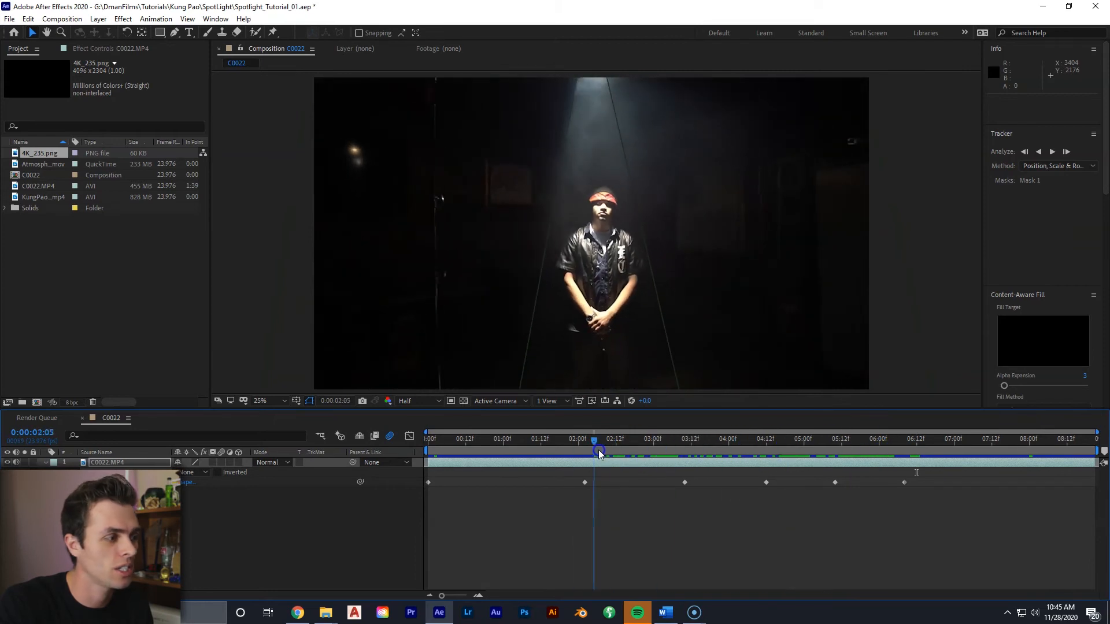
click(191, 472)
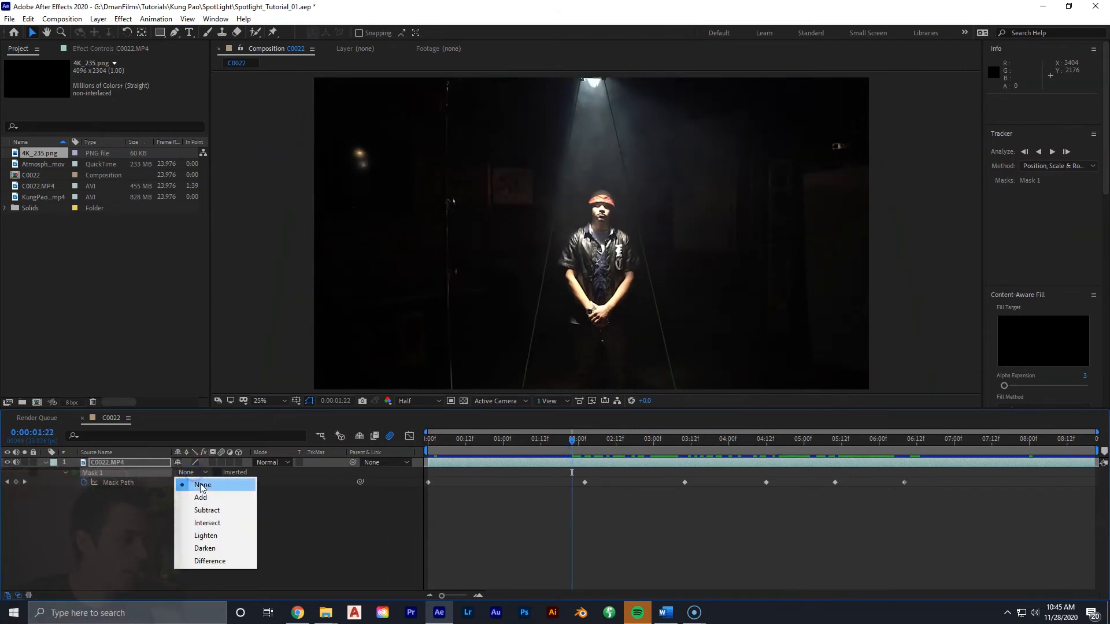
click(201, 497)
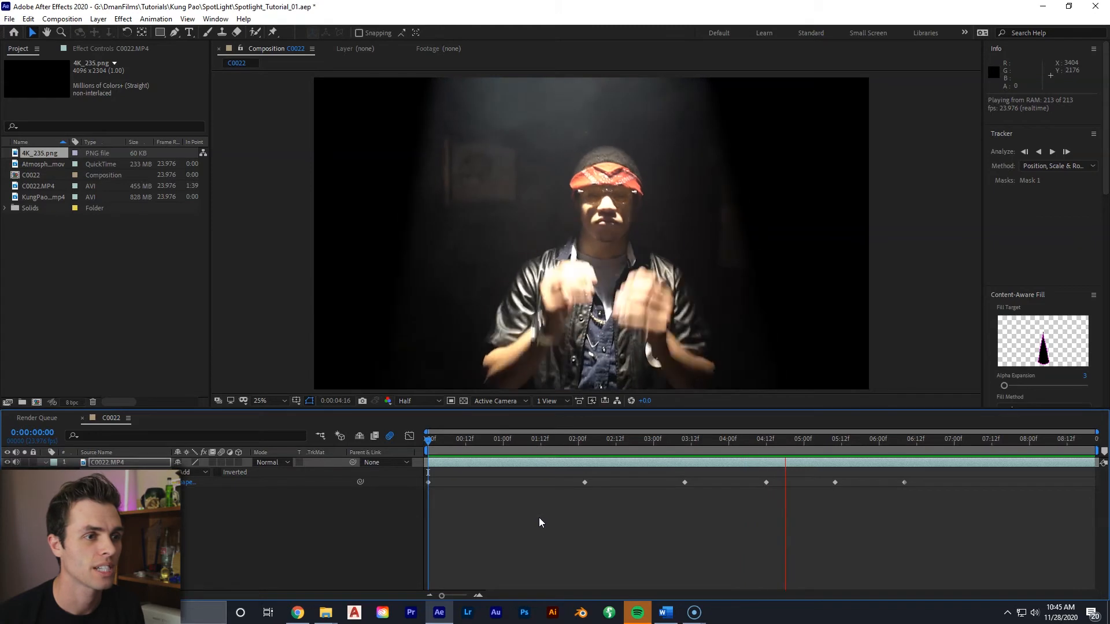
click(733, 439)
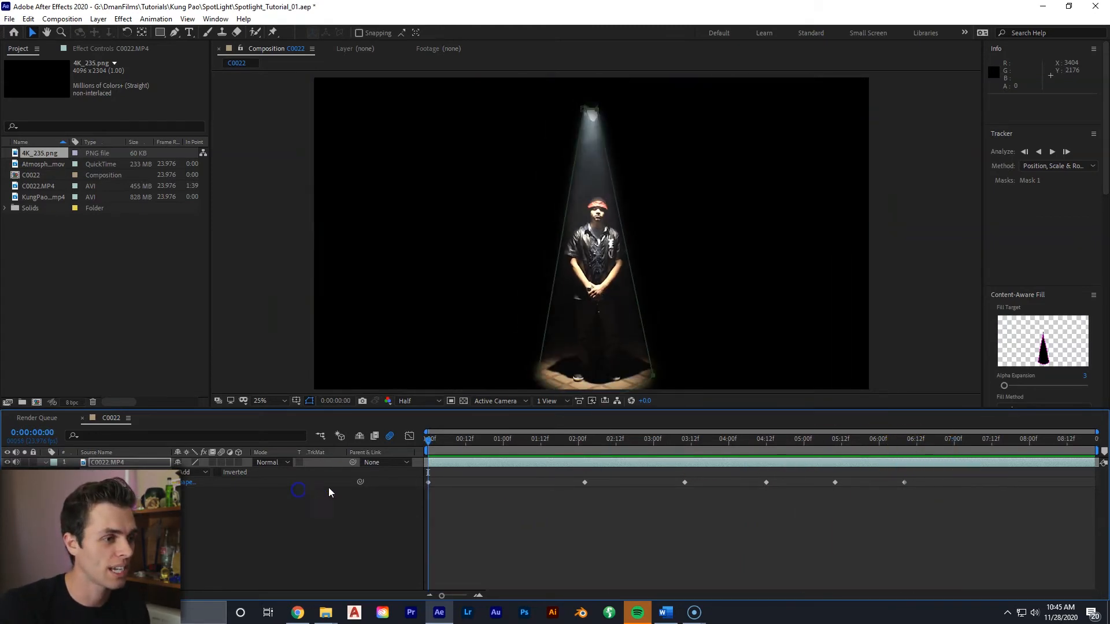
click(43, 163)
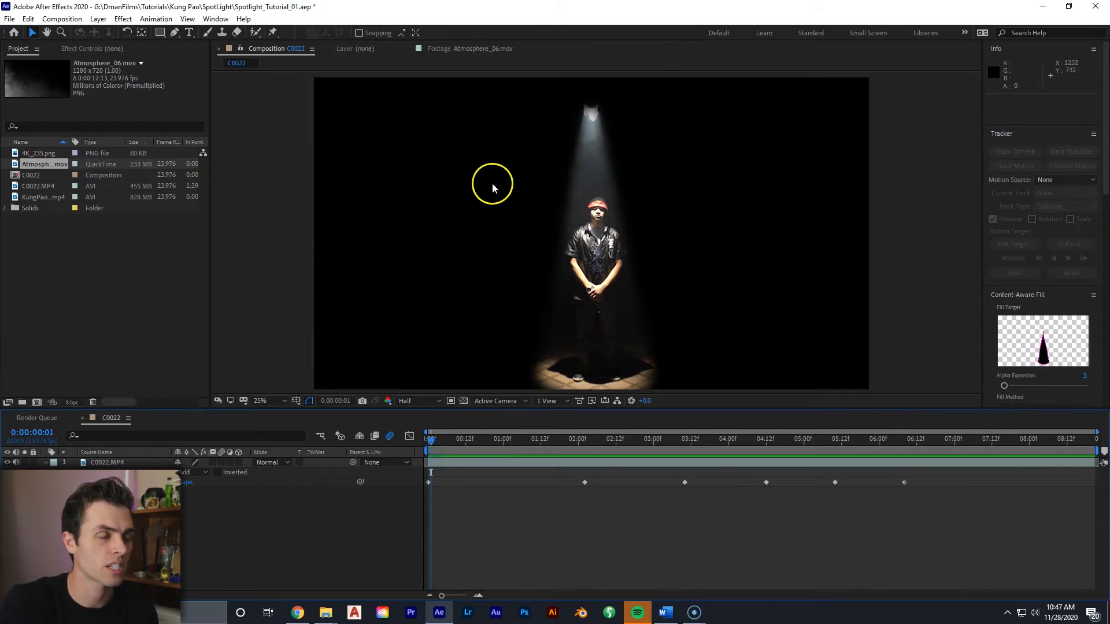
mouse_move(440, 181)
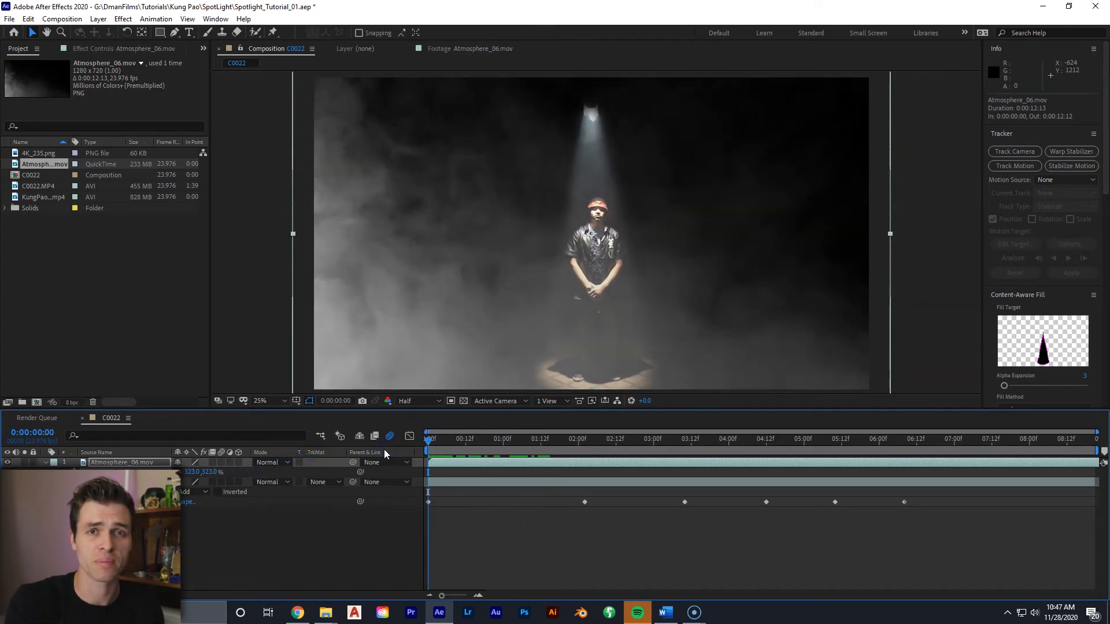
mouse_move(382, 453)
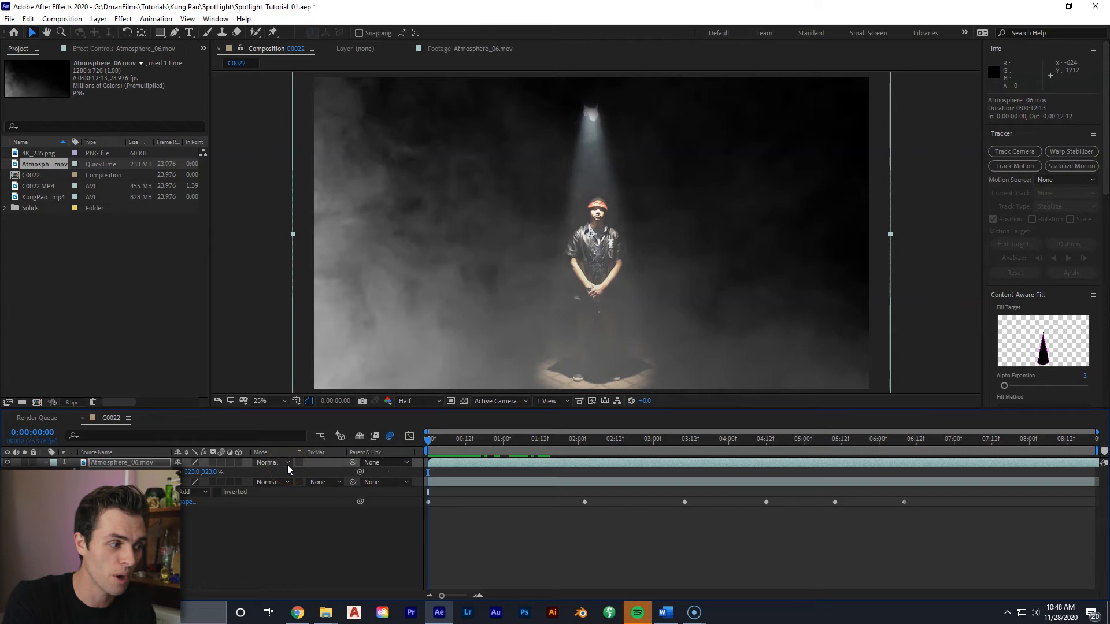
Set the smoke layer's blending mode to Add and its opacity to 10%
click(273, 463)
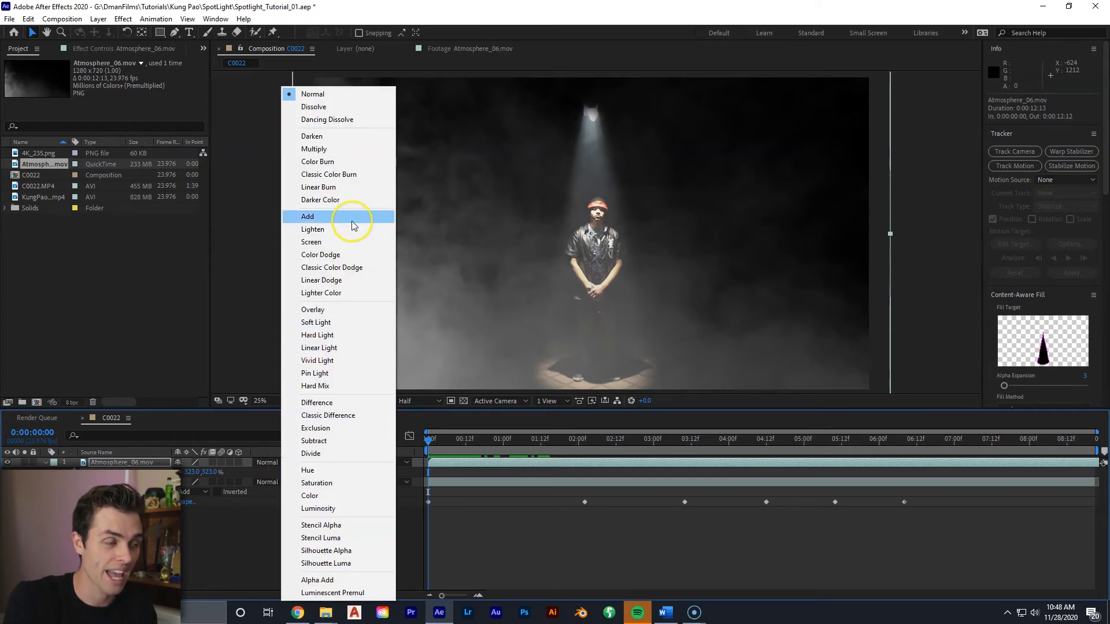
click(307, 216)
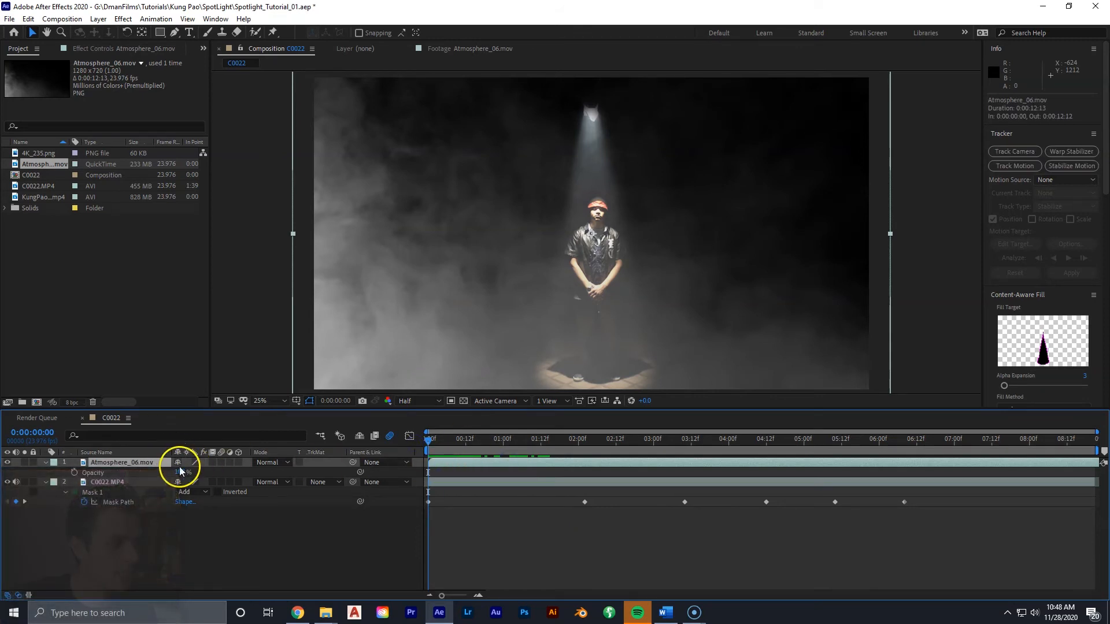
double_click(181, 471)
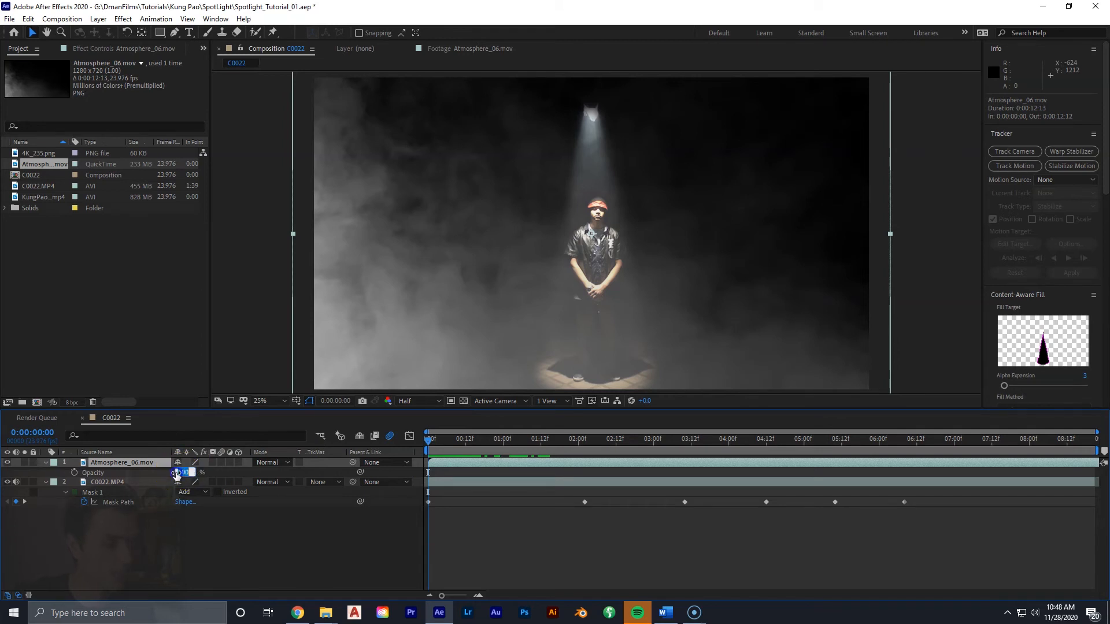
text(10)
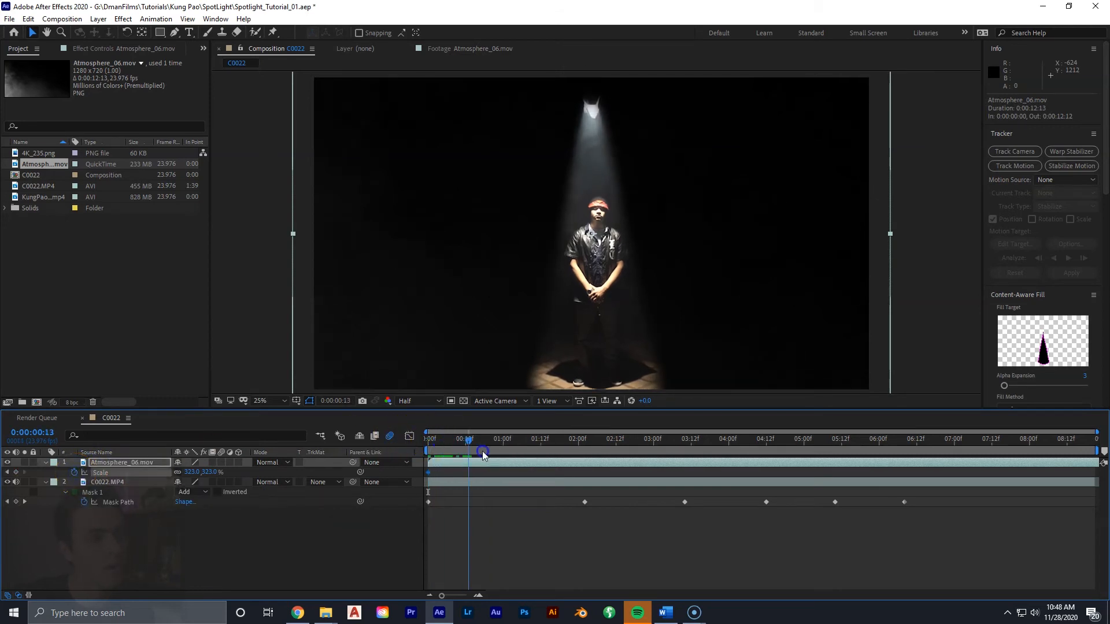
Scrub the timeline to the close-up around 6:08 where the smoke scale will grow
drag(481, 451, 774, 451)
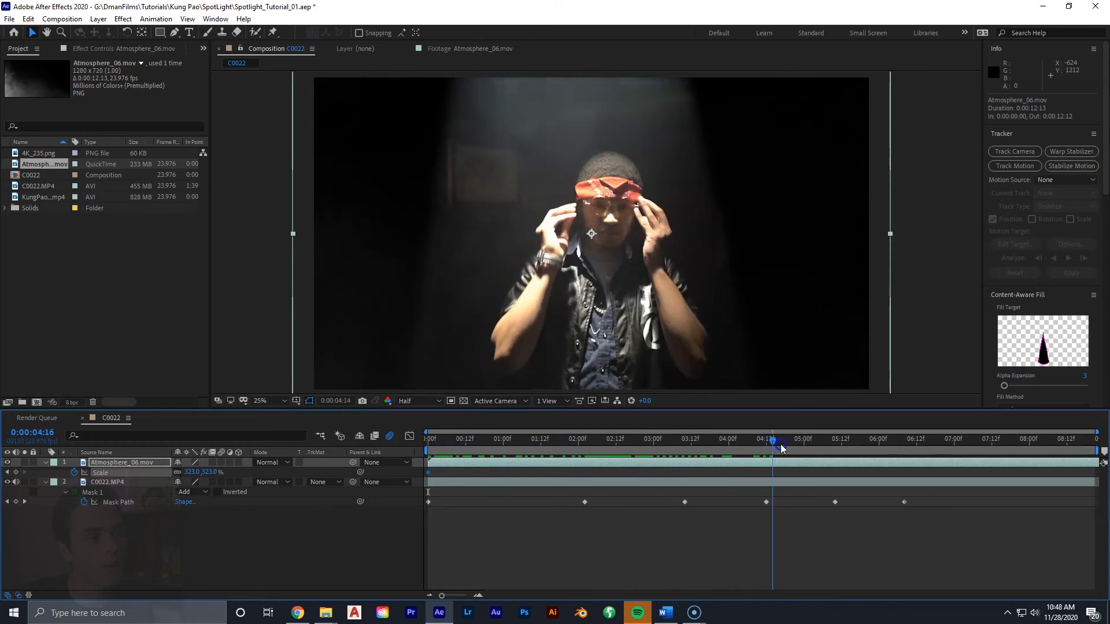
drag(771, 439, 903, 439)
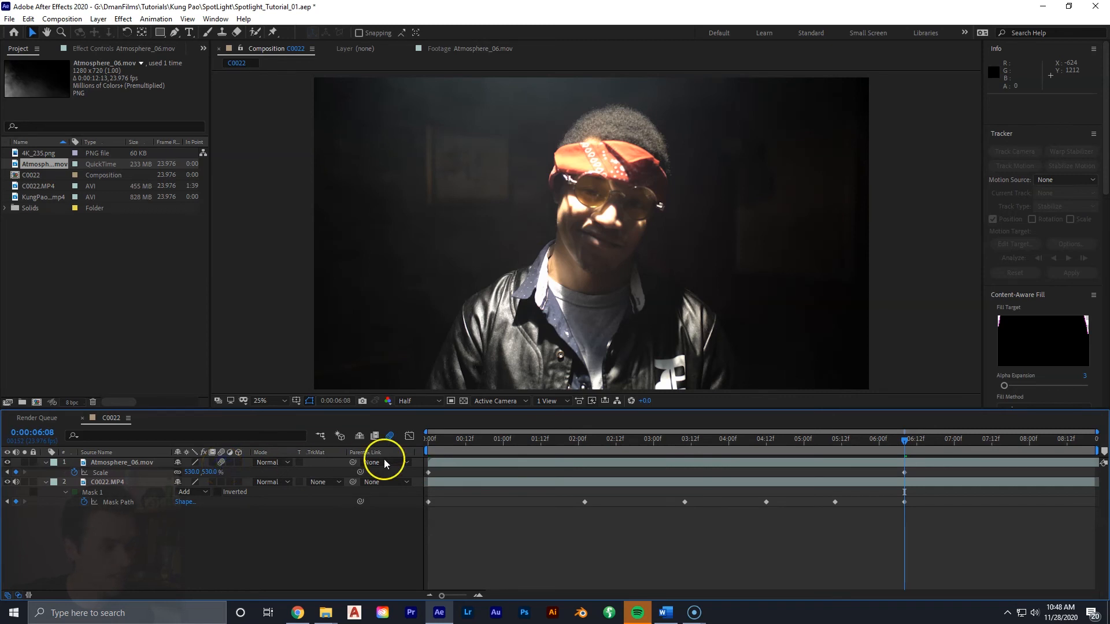
mouse_move(390, 439)
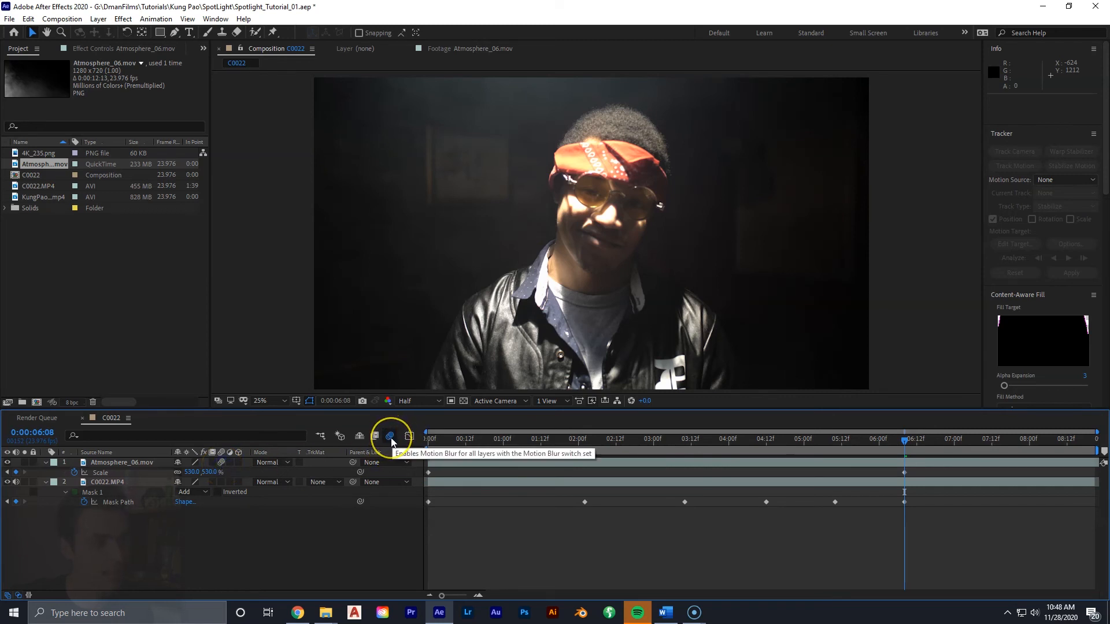
mouse_move(556, 438)
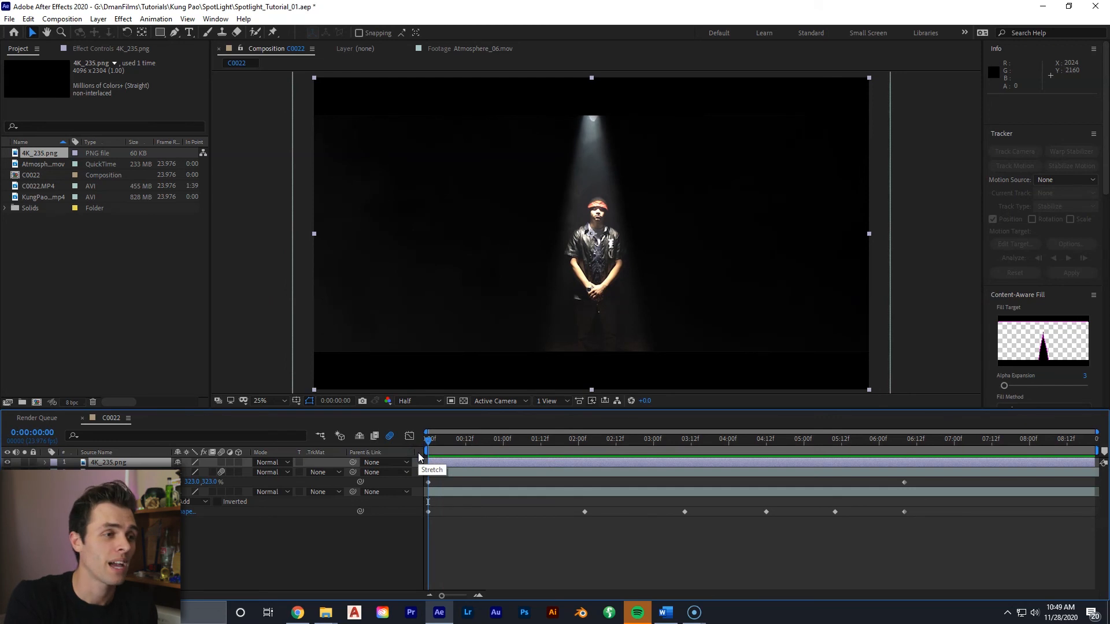
mouse_move(461, 458)
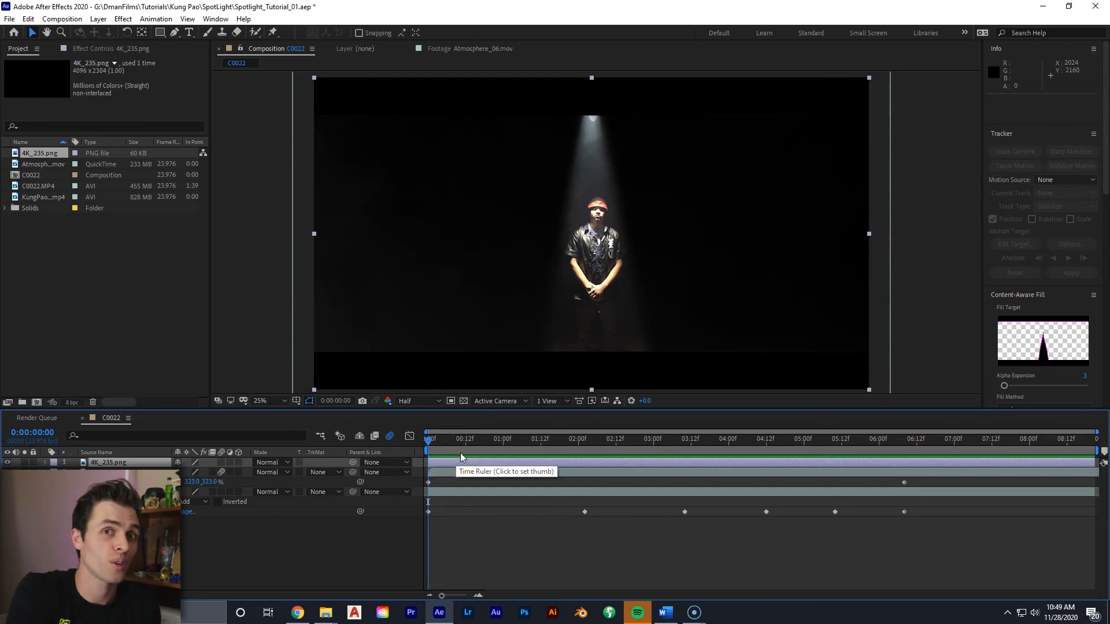